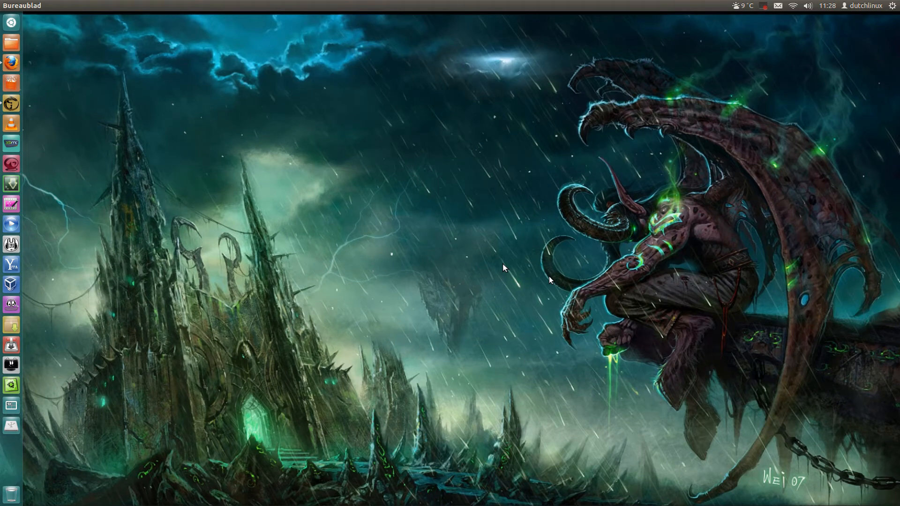
mouse_move(308, 318)
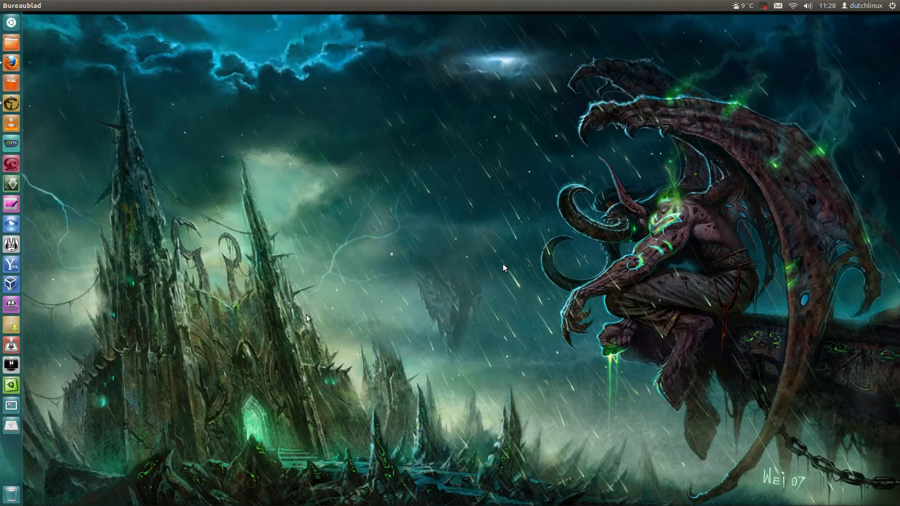
mouse_move(11, 365)
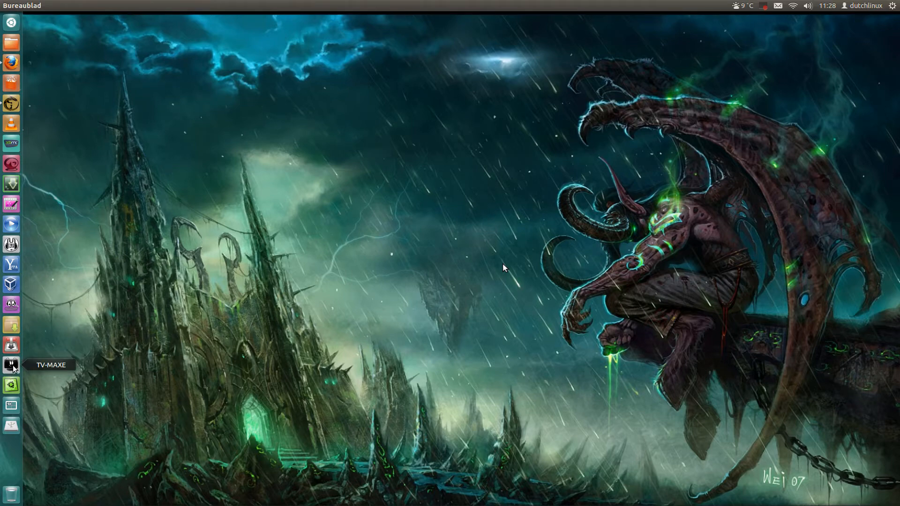
Step: Launch TV-MAXE from the launcher and browse down through its channel list
left_click(11, 365)
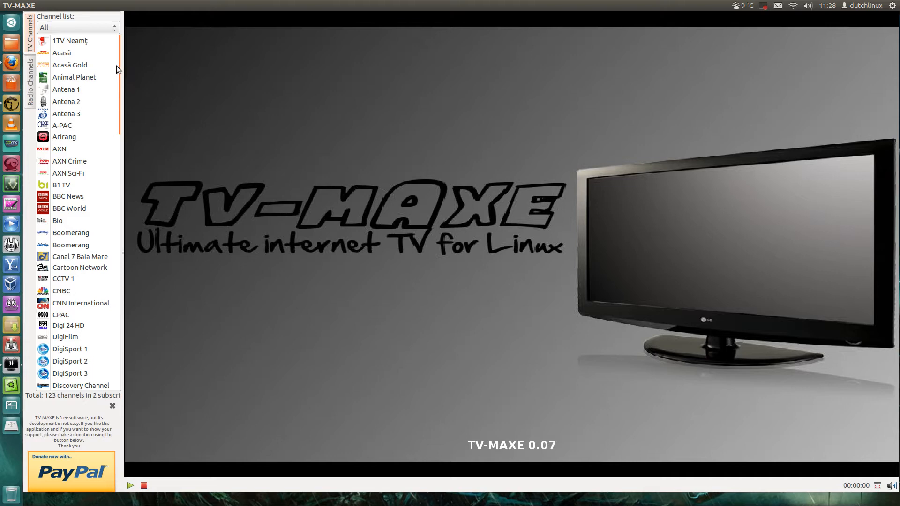
scroll("down", 3)
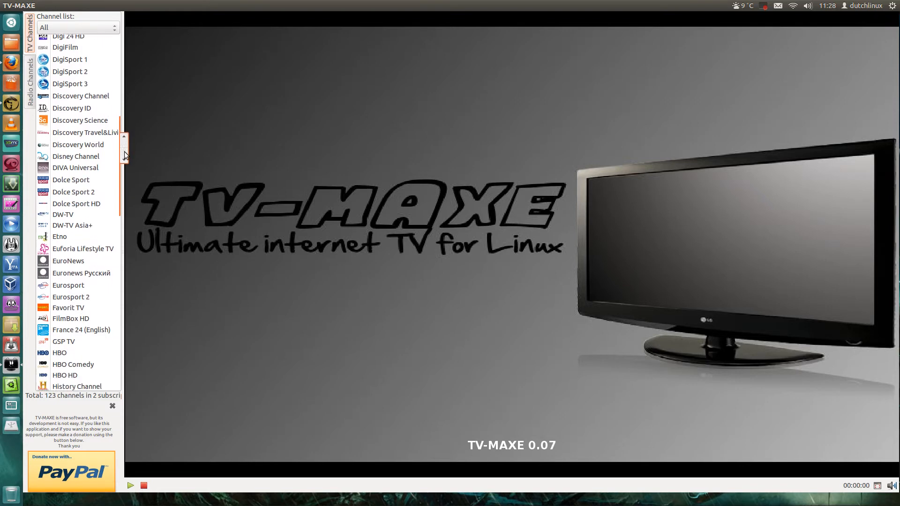
scroll("down", 3)
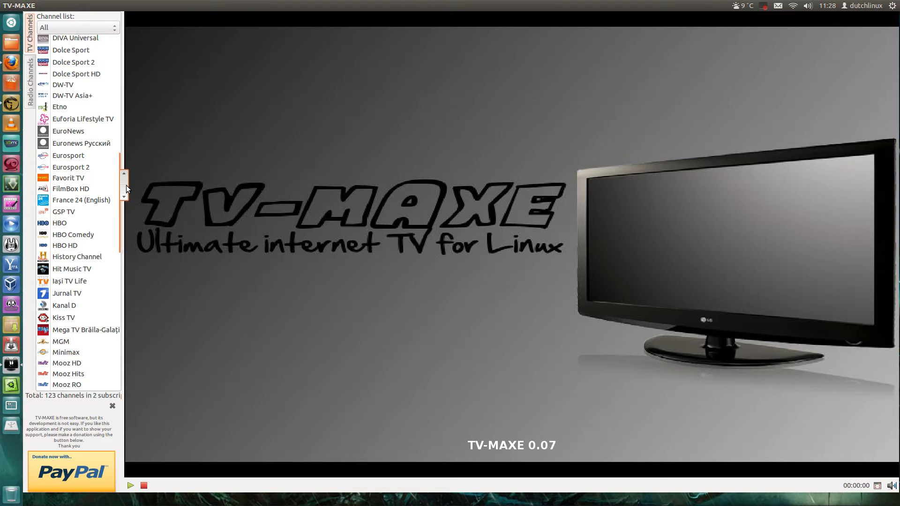
mouse_move(179, 225)
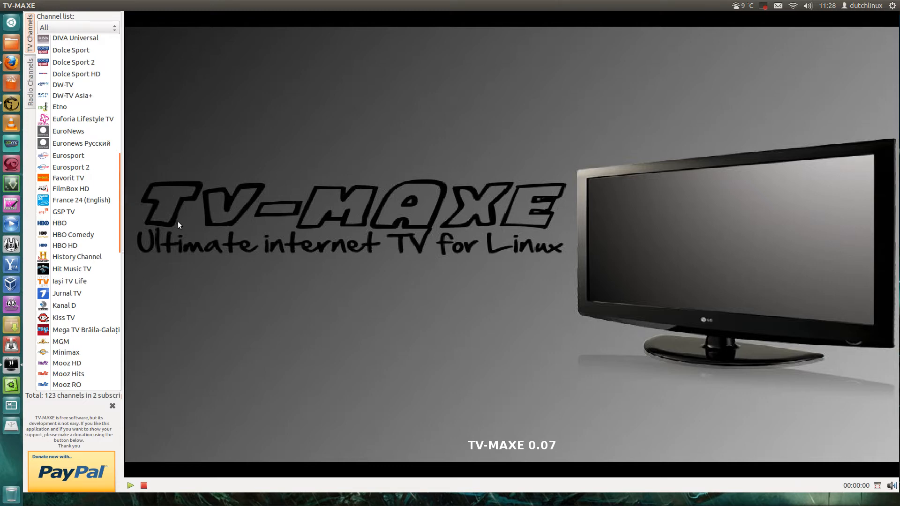
mouse_move(128, 216)
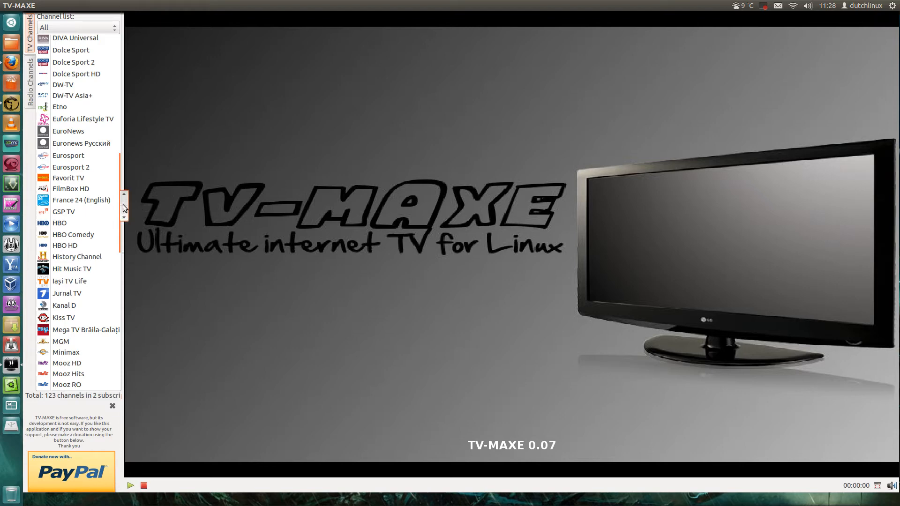
scroll("down", 3)
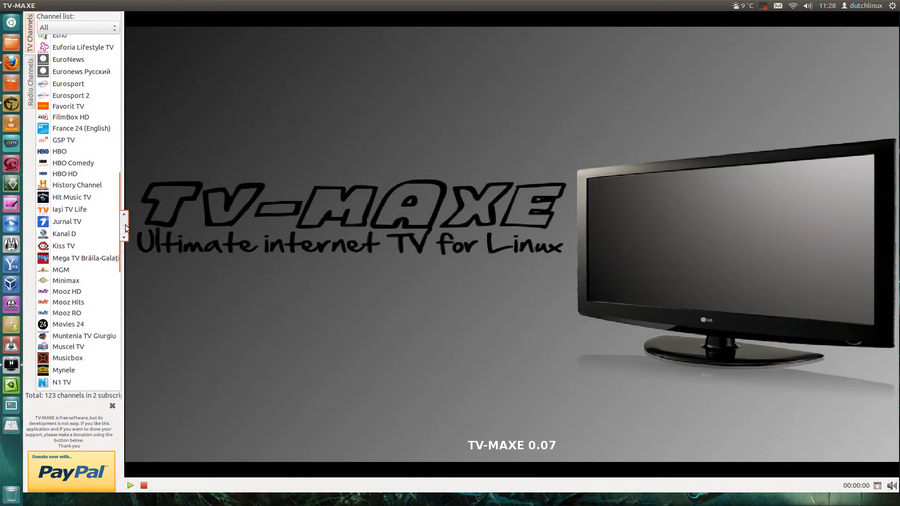
scroll("down", 3)
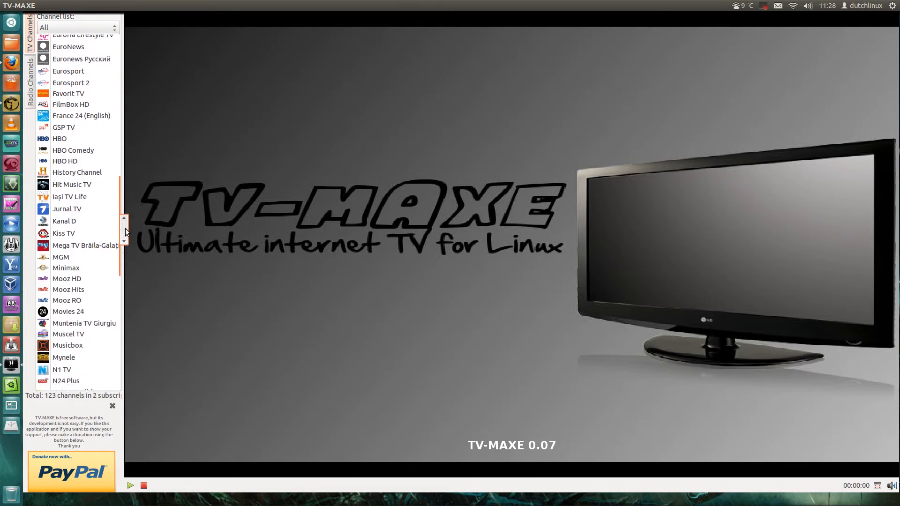
scroll("down", 3)
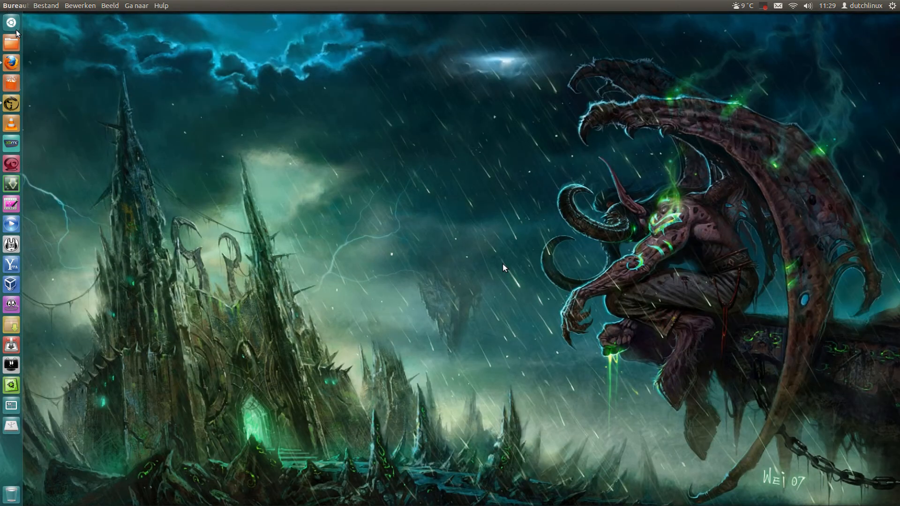
mouse_move(11, 62)
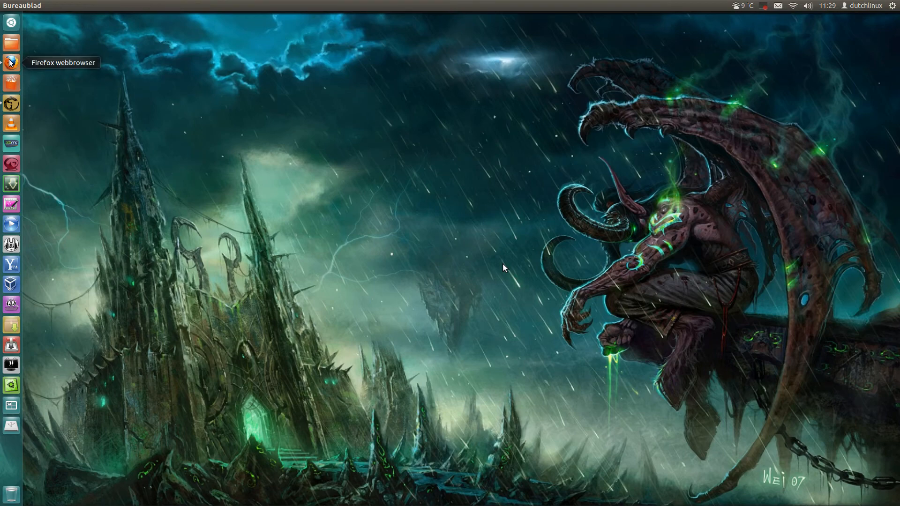
Step: Bring up Firefox on the webupd8 TV-Maxe 0.07 article, scrolled to the Ubuntu install commands
left_click(11, 60)
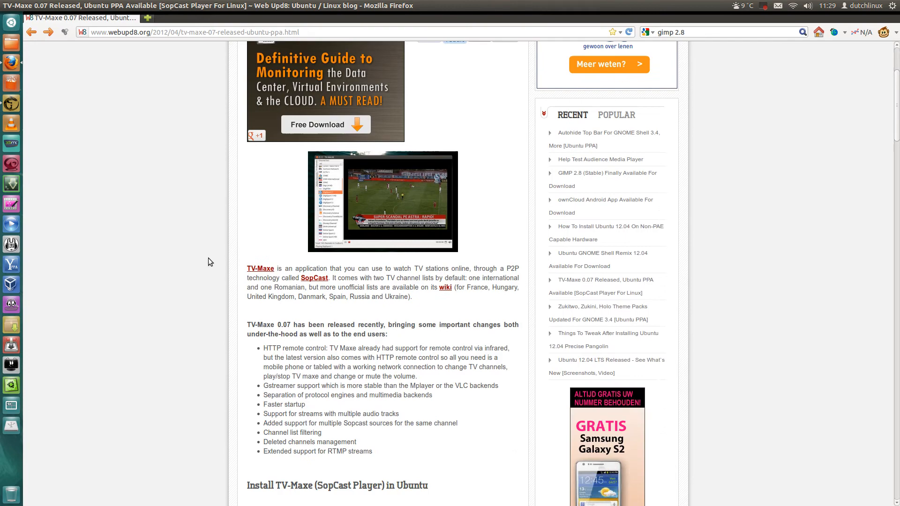
scroll("down", 3)
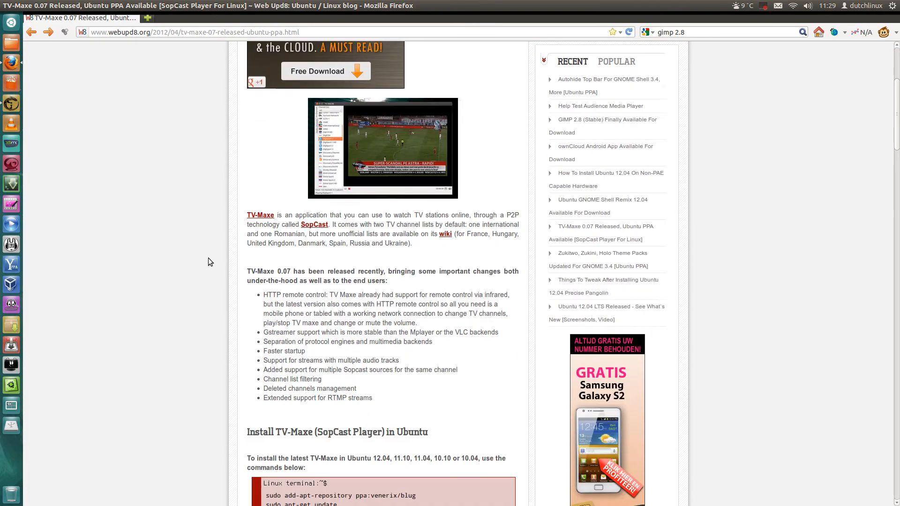
scroll("down", 3)
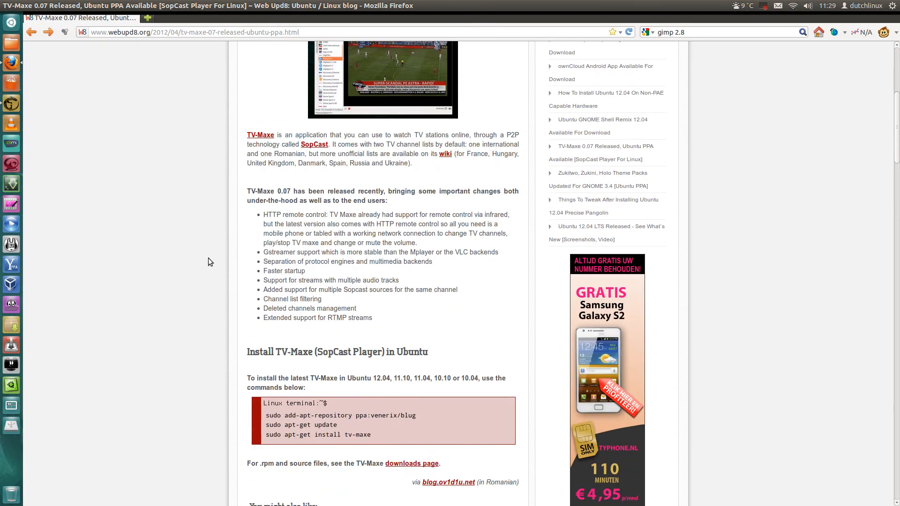
scroll("down", 3)
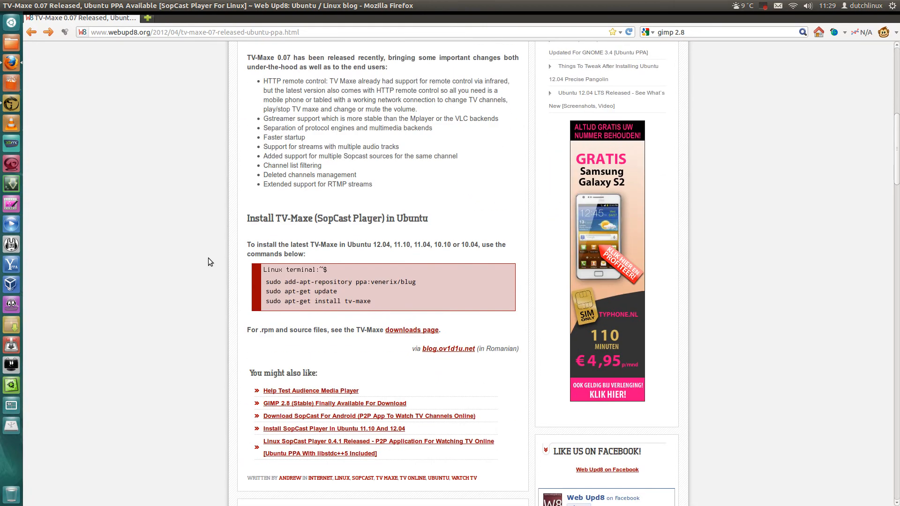
mouse_move(207, 310)
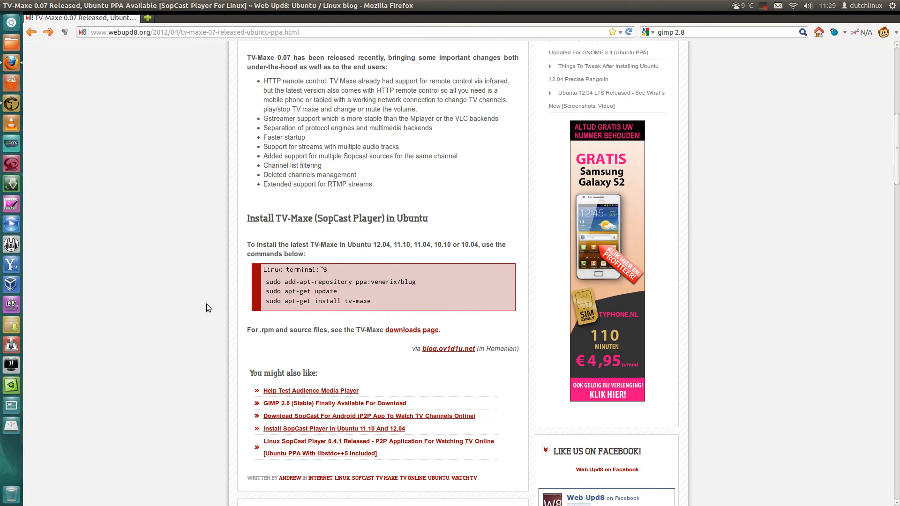
mouse_move(147, 283)
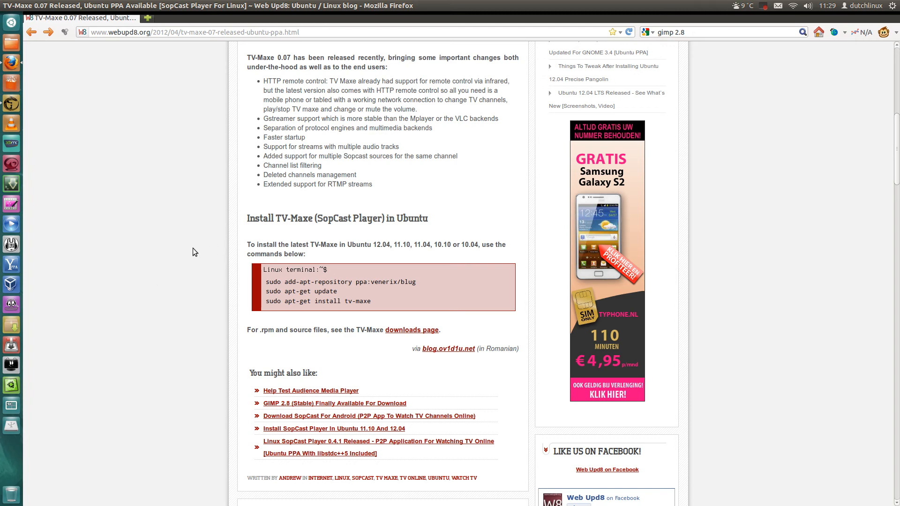
mouse_move(11, 284)
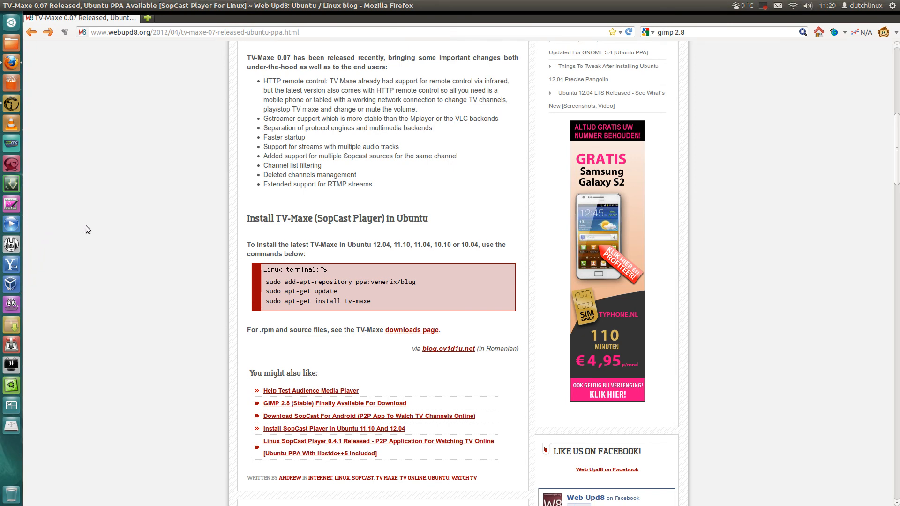
mouse_move(96, 233)
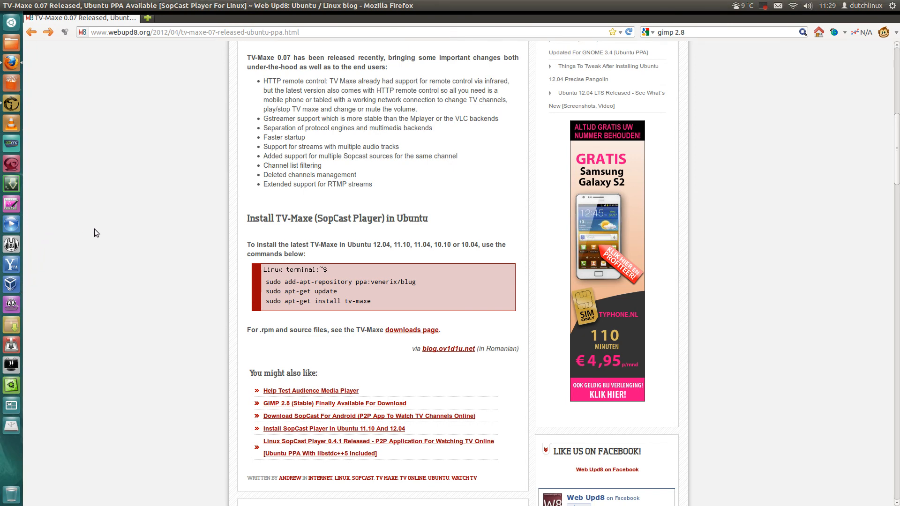